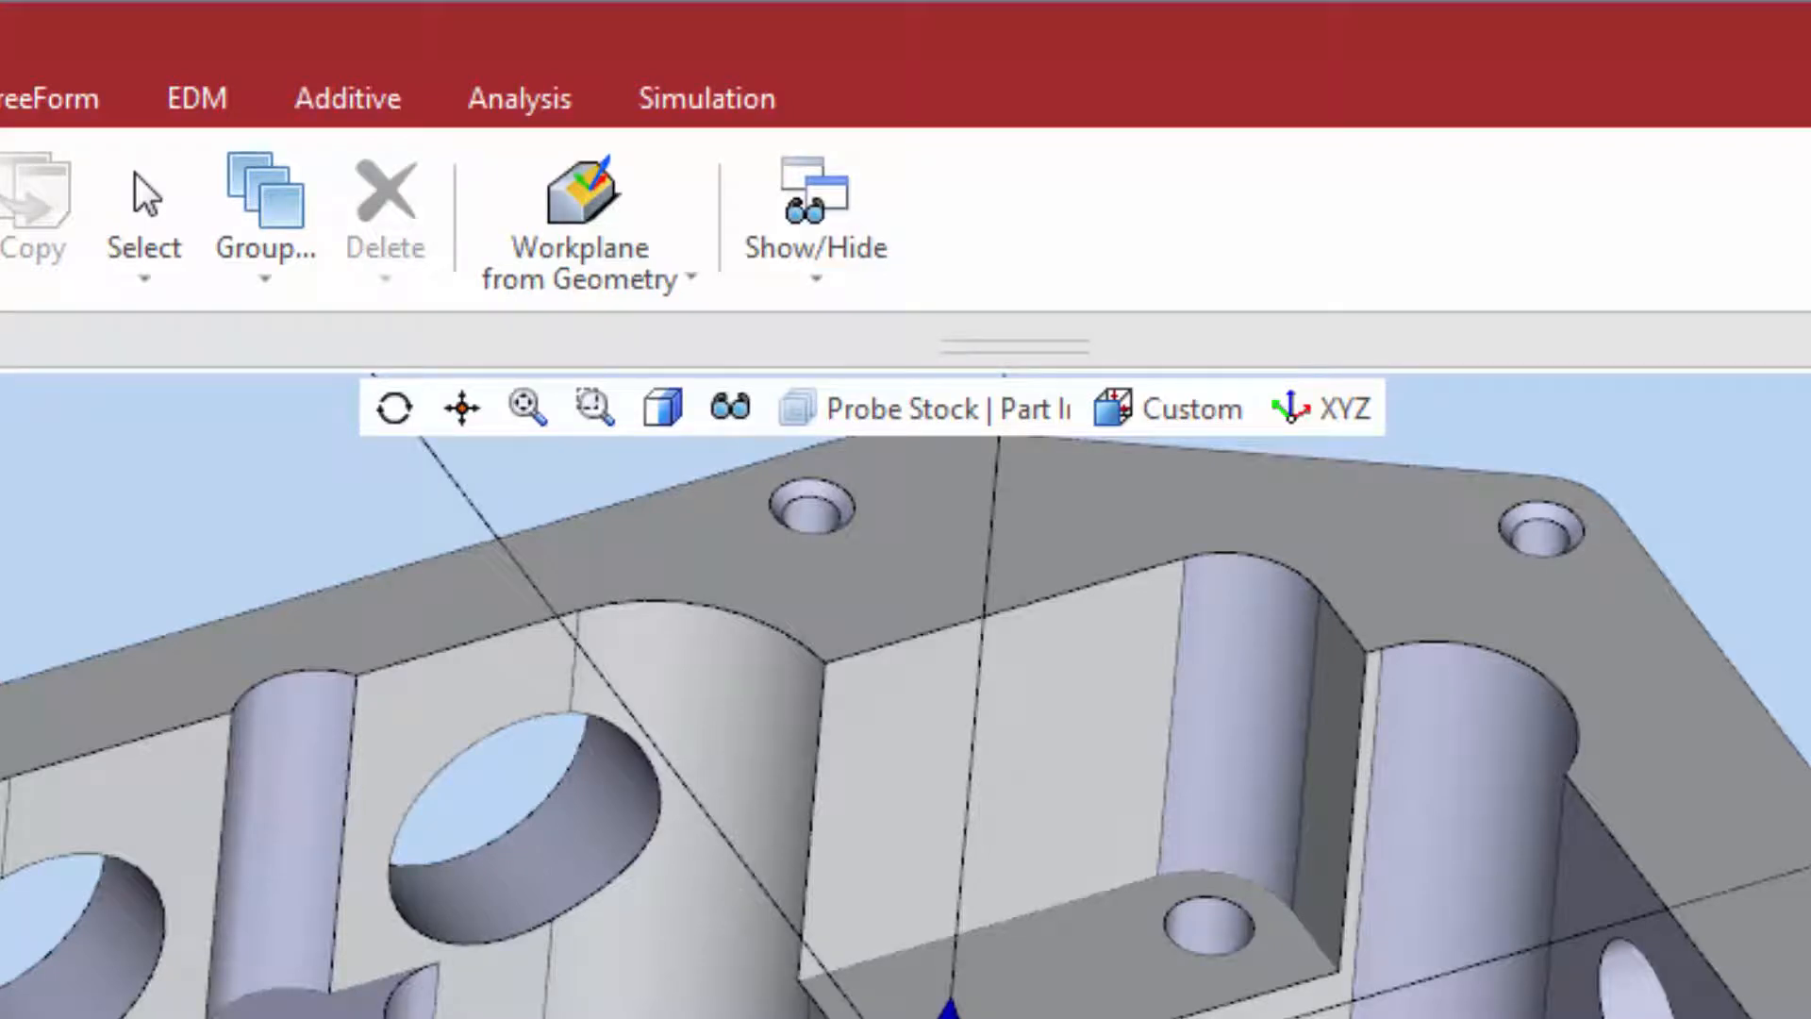
Turn on the Stock layer from the Heads Up Toolbar, make it active and rename it to Stock 2.
click(918, 407)
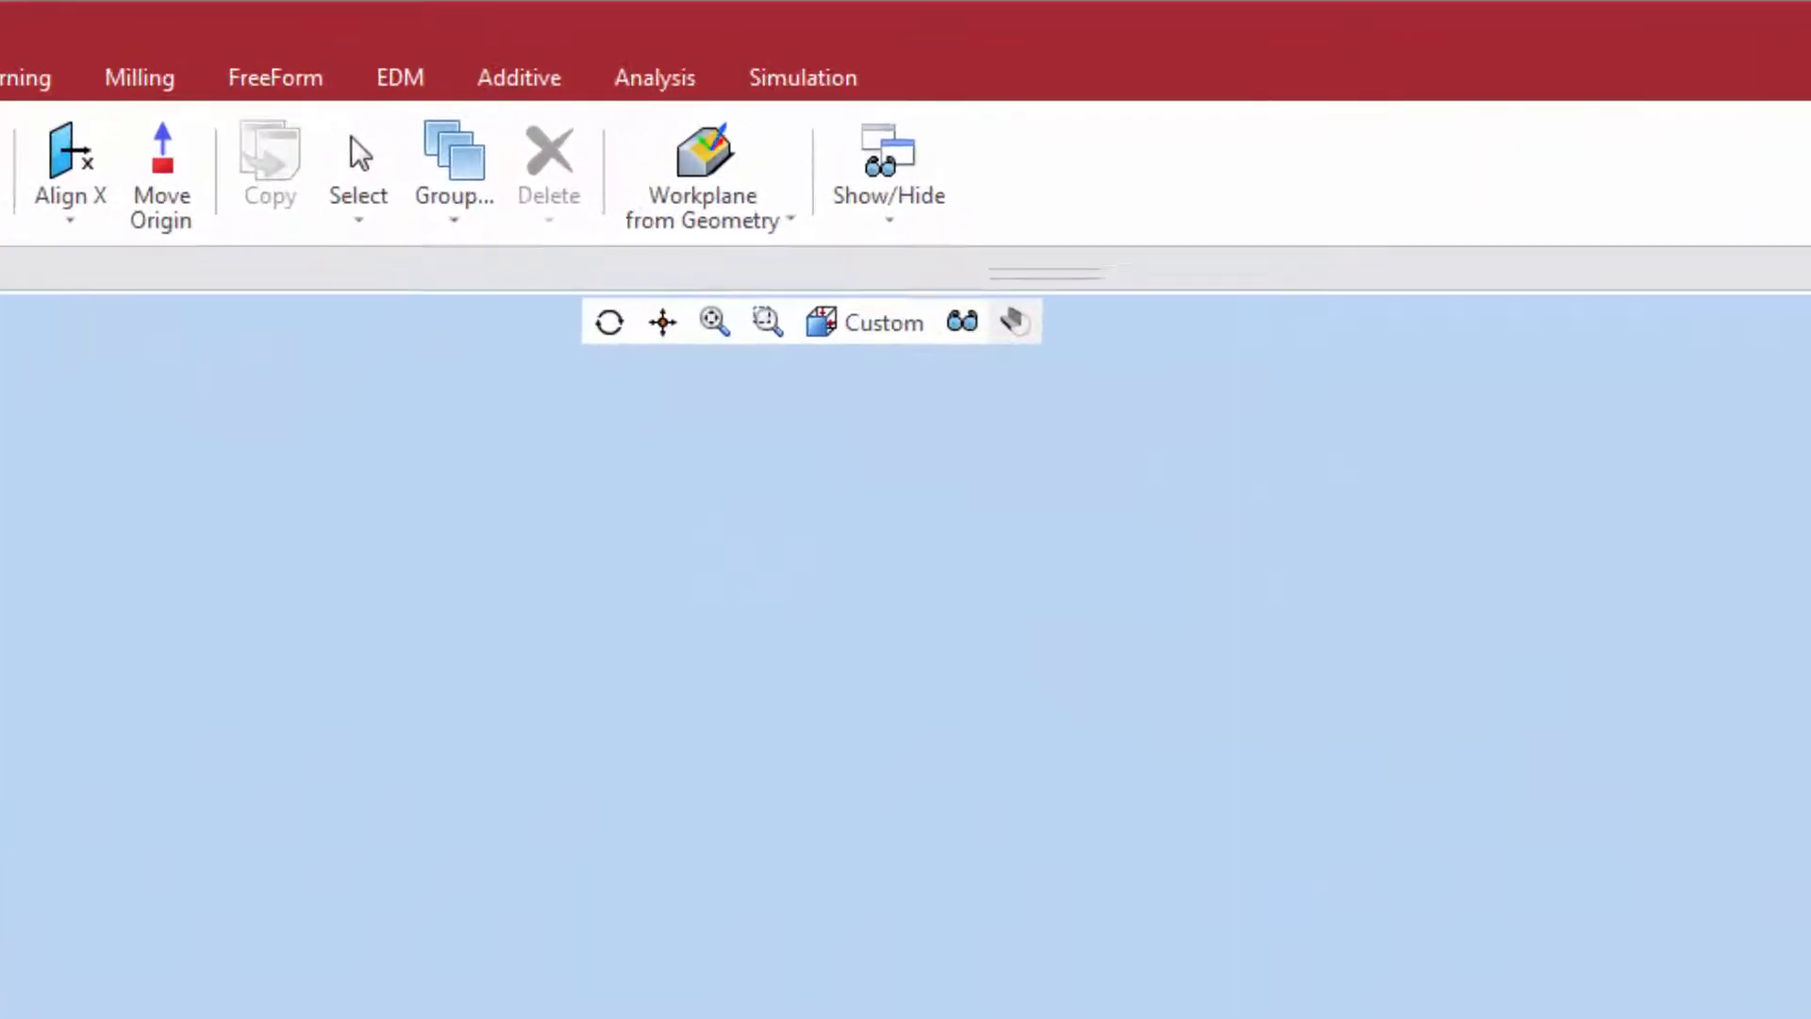
click(862, 321)
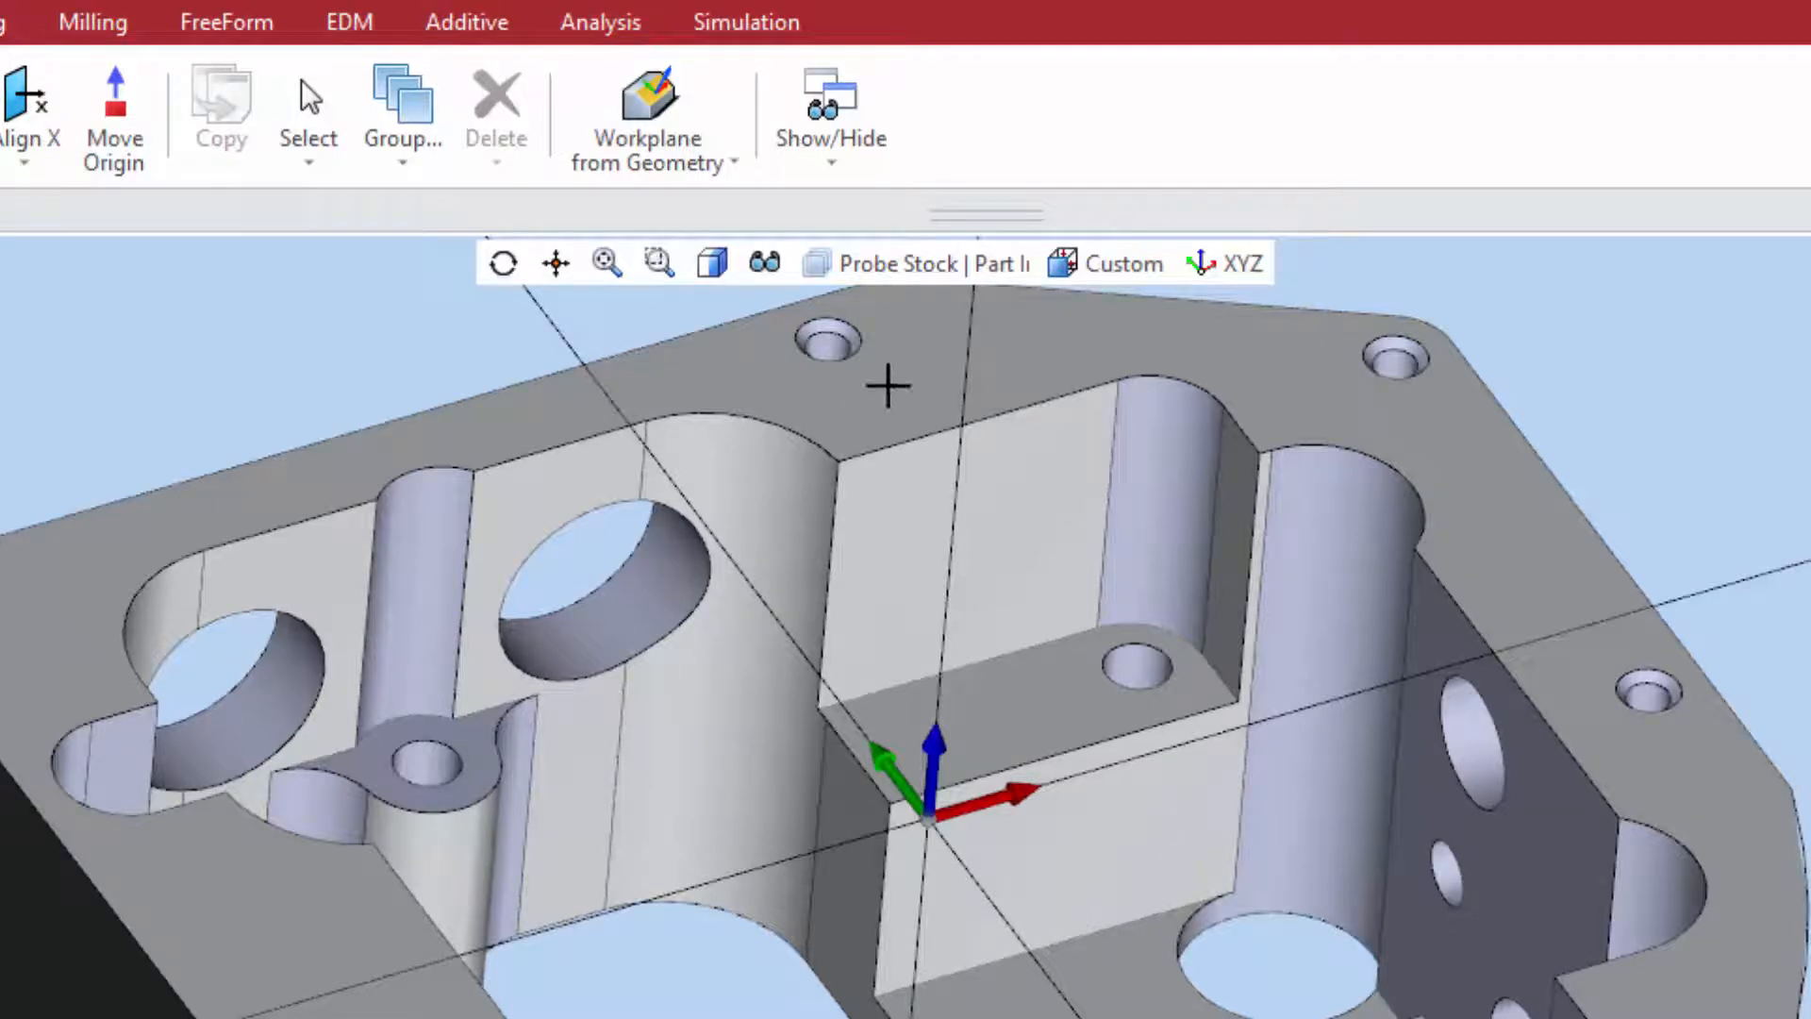
click(911, 264)
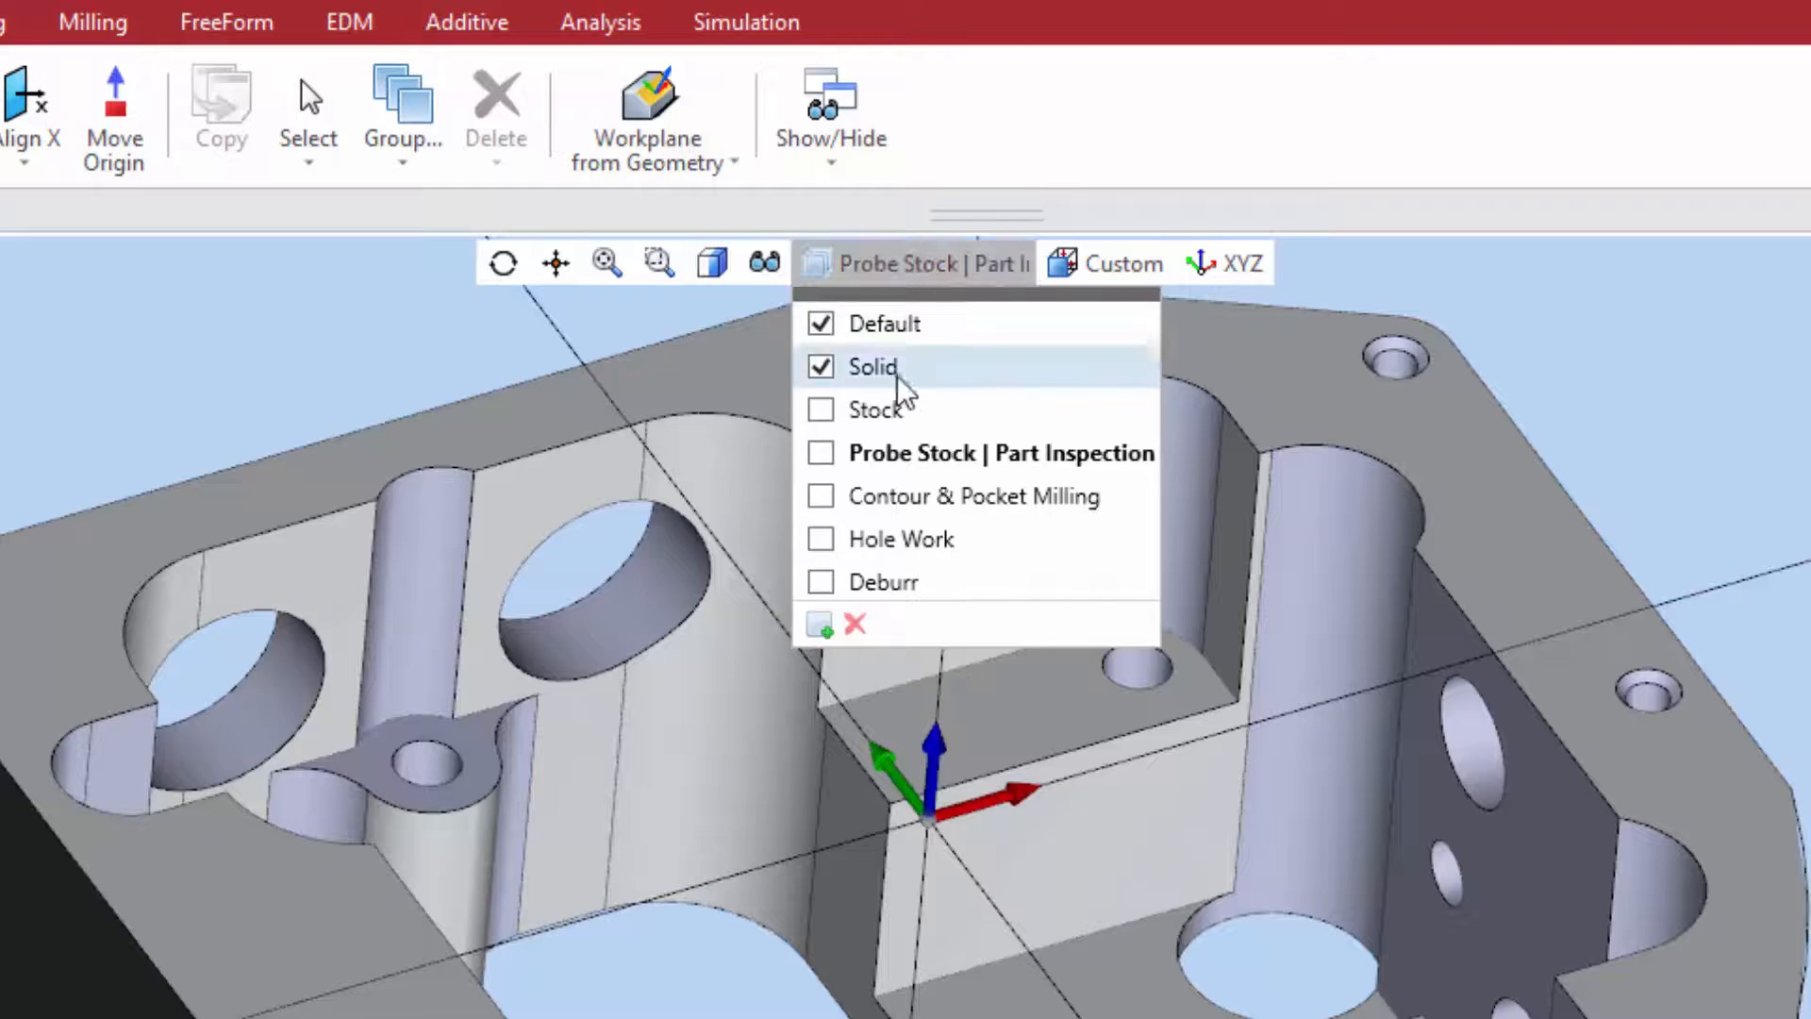
click(821, 410)
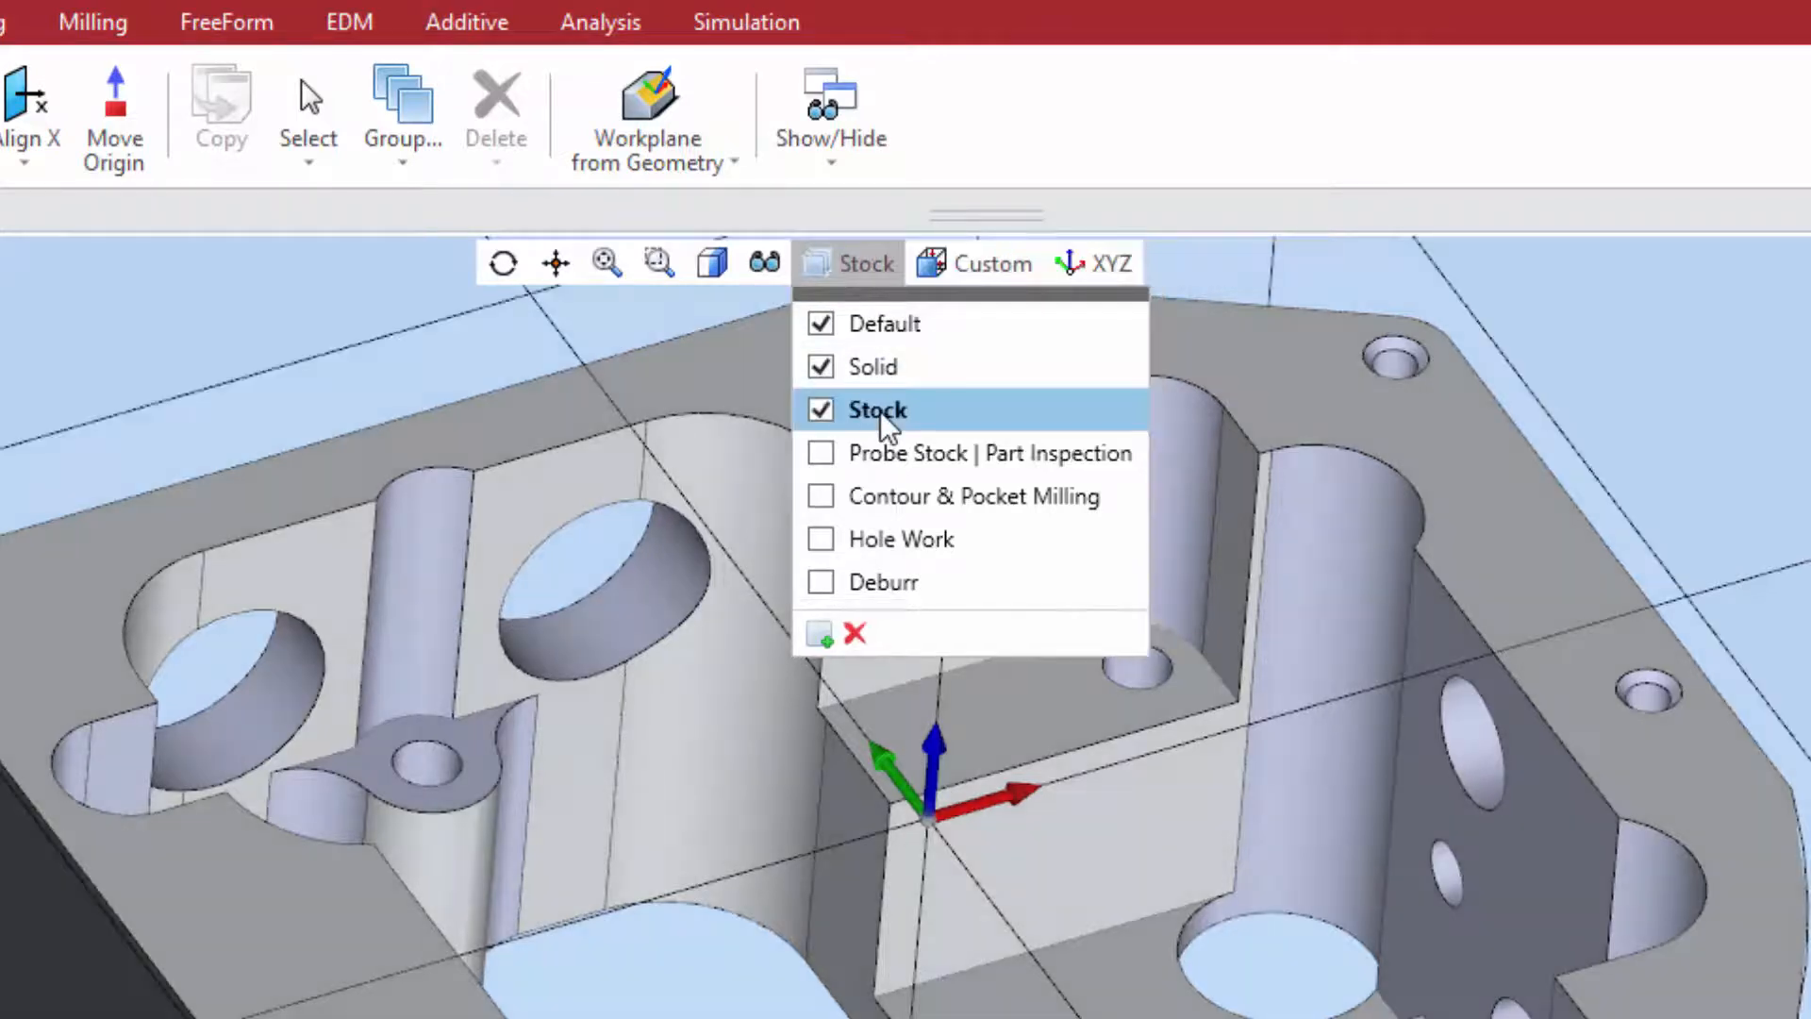
double_click(878, 409)
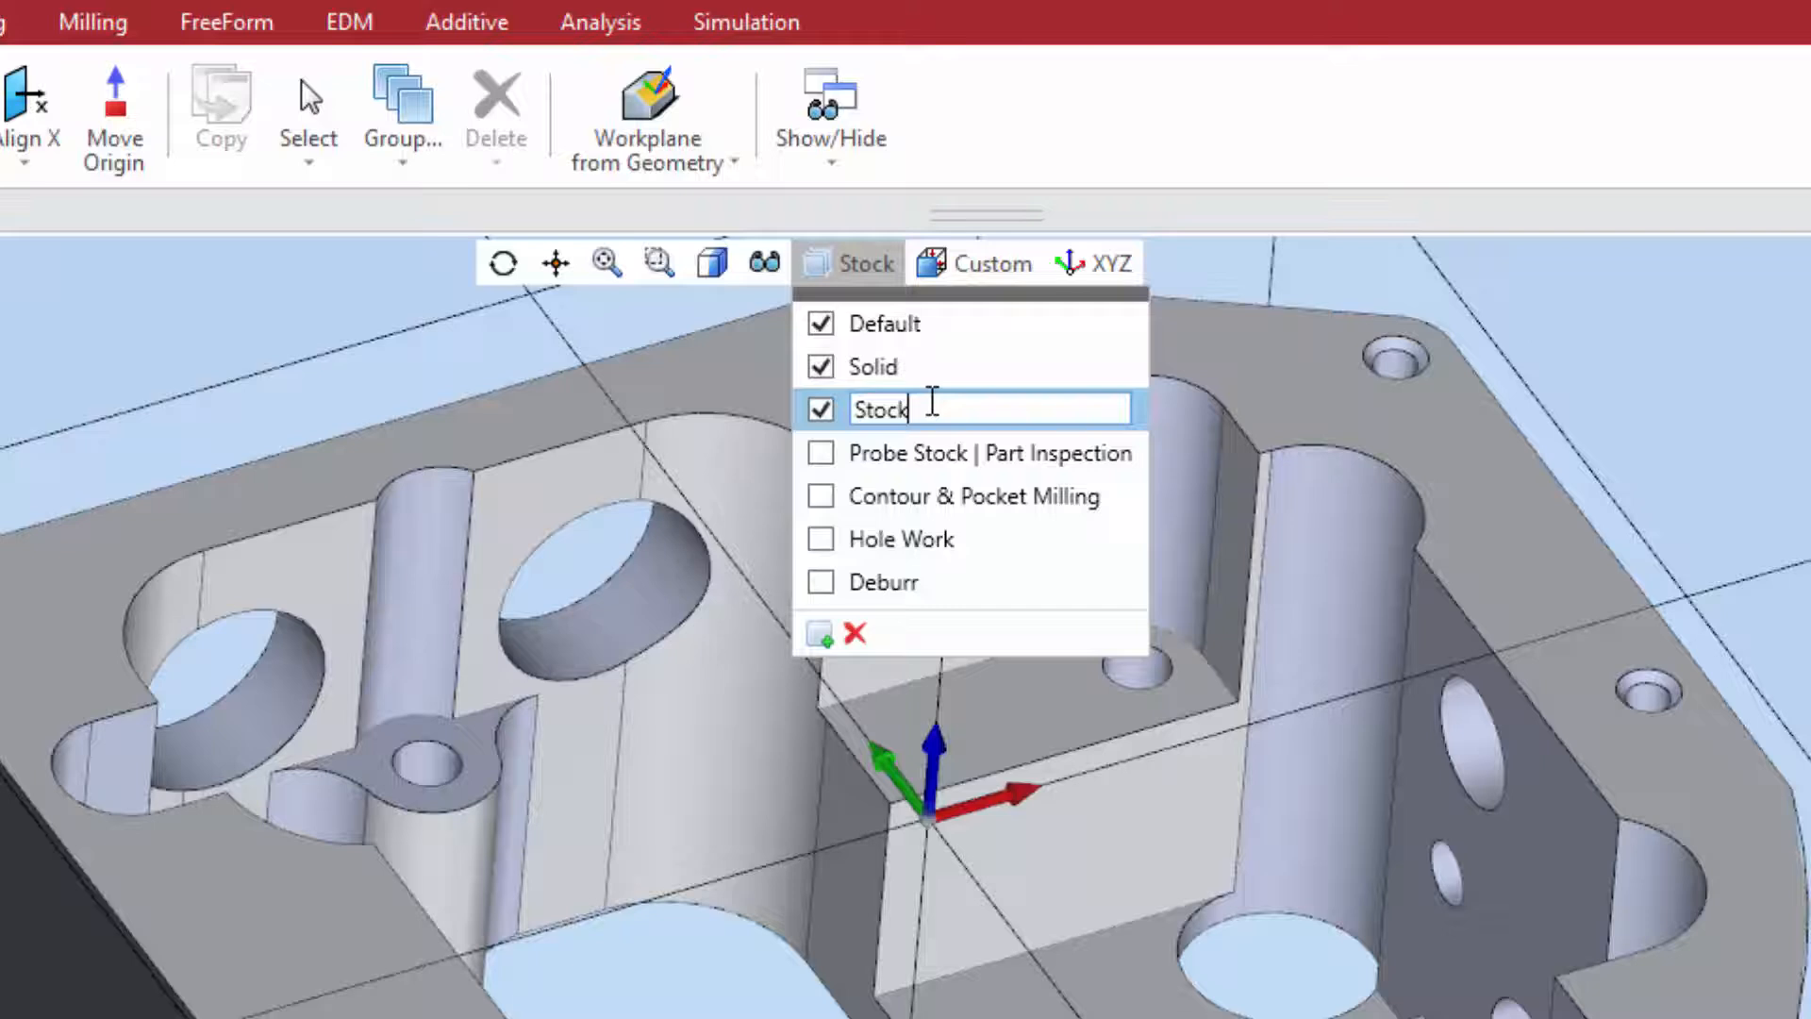
text(2)
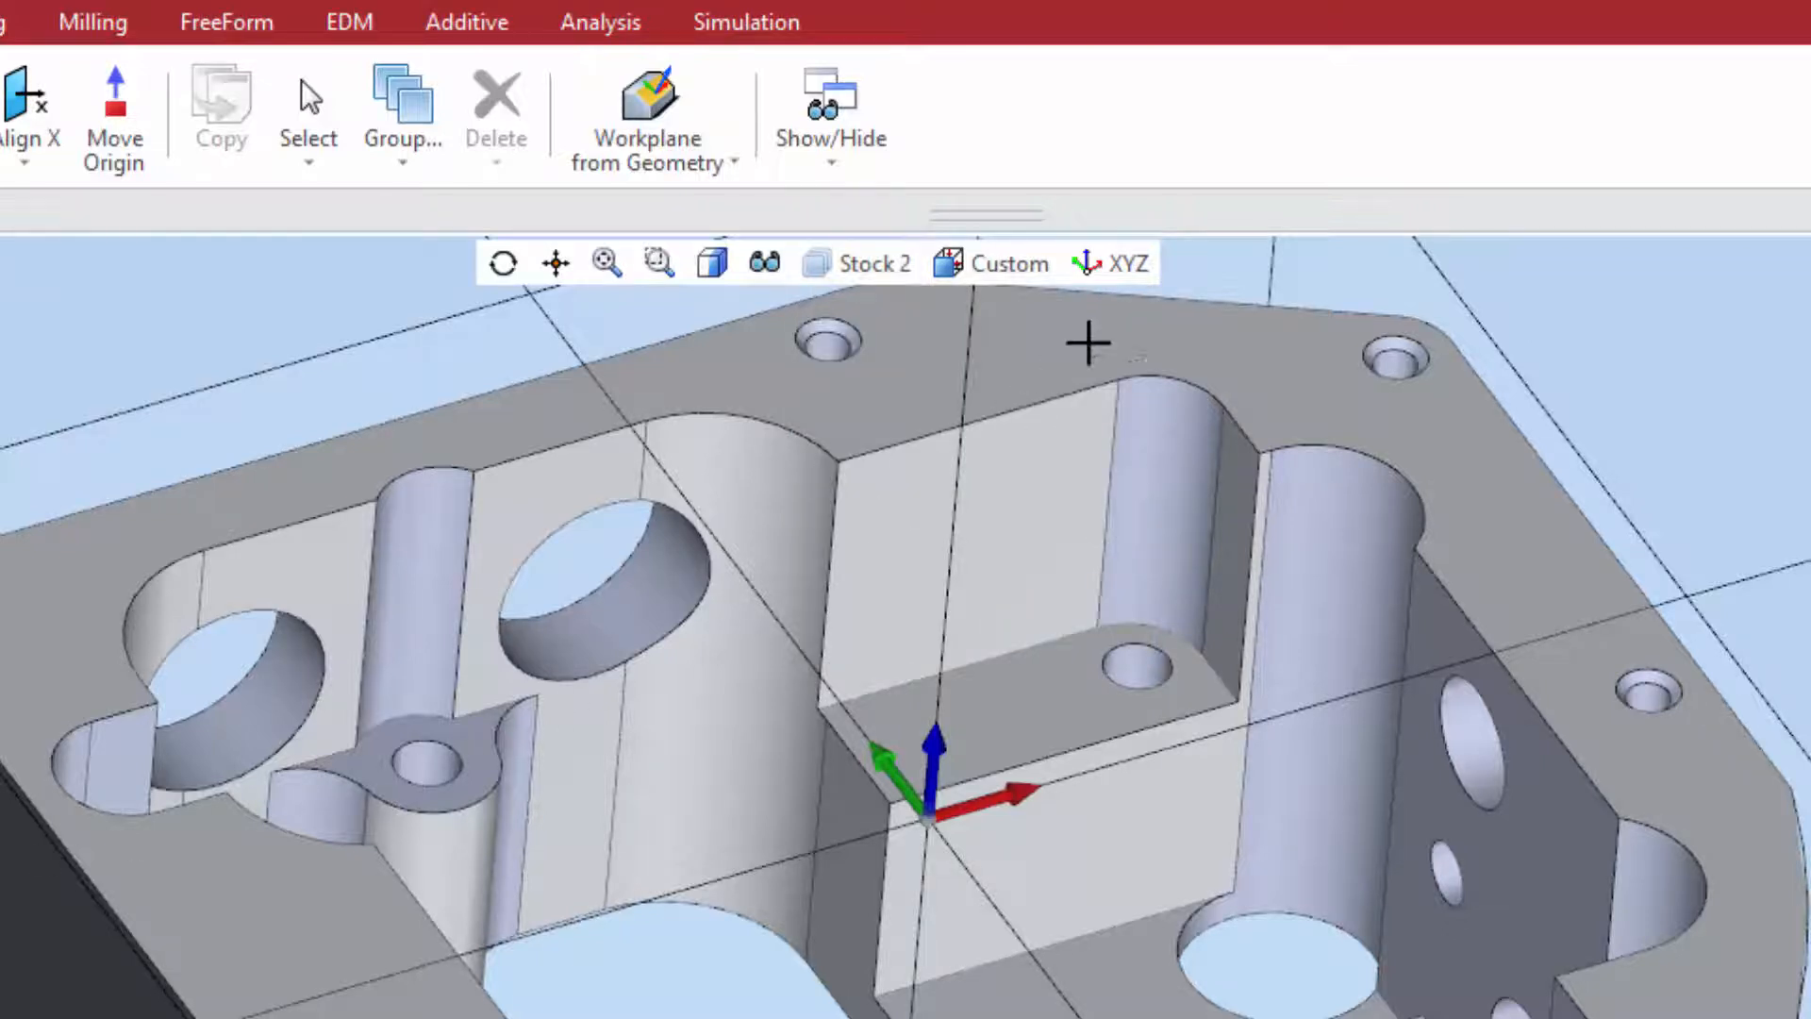
Switch the work plane from XYZ to Plane 1 and show the plane Add/Rename/Delete options.
click(1113, 264)
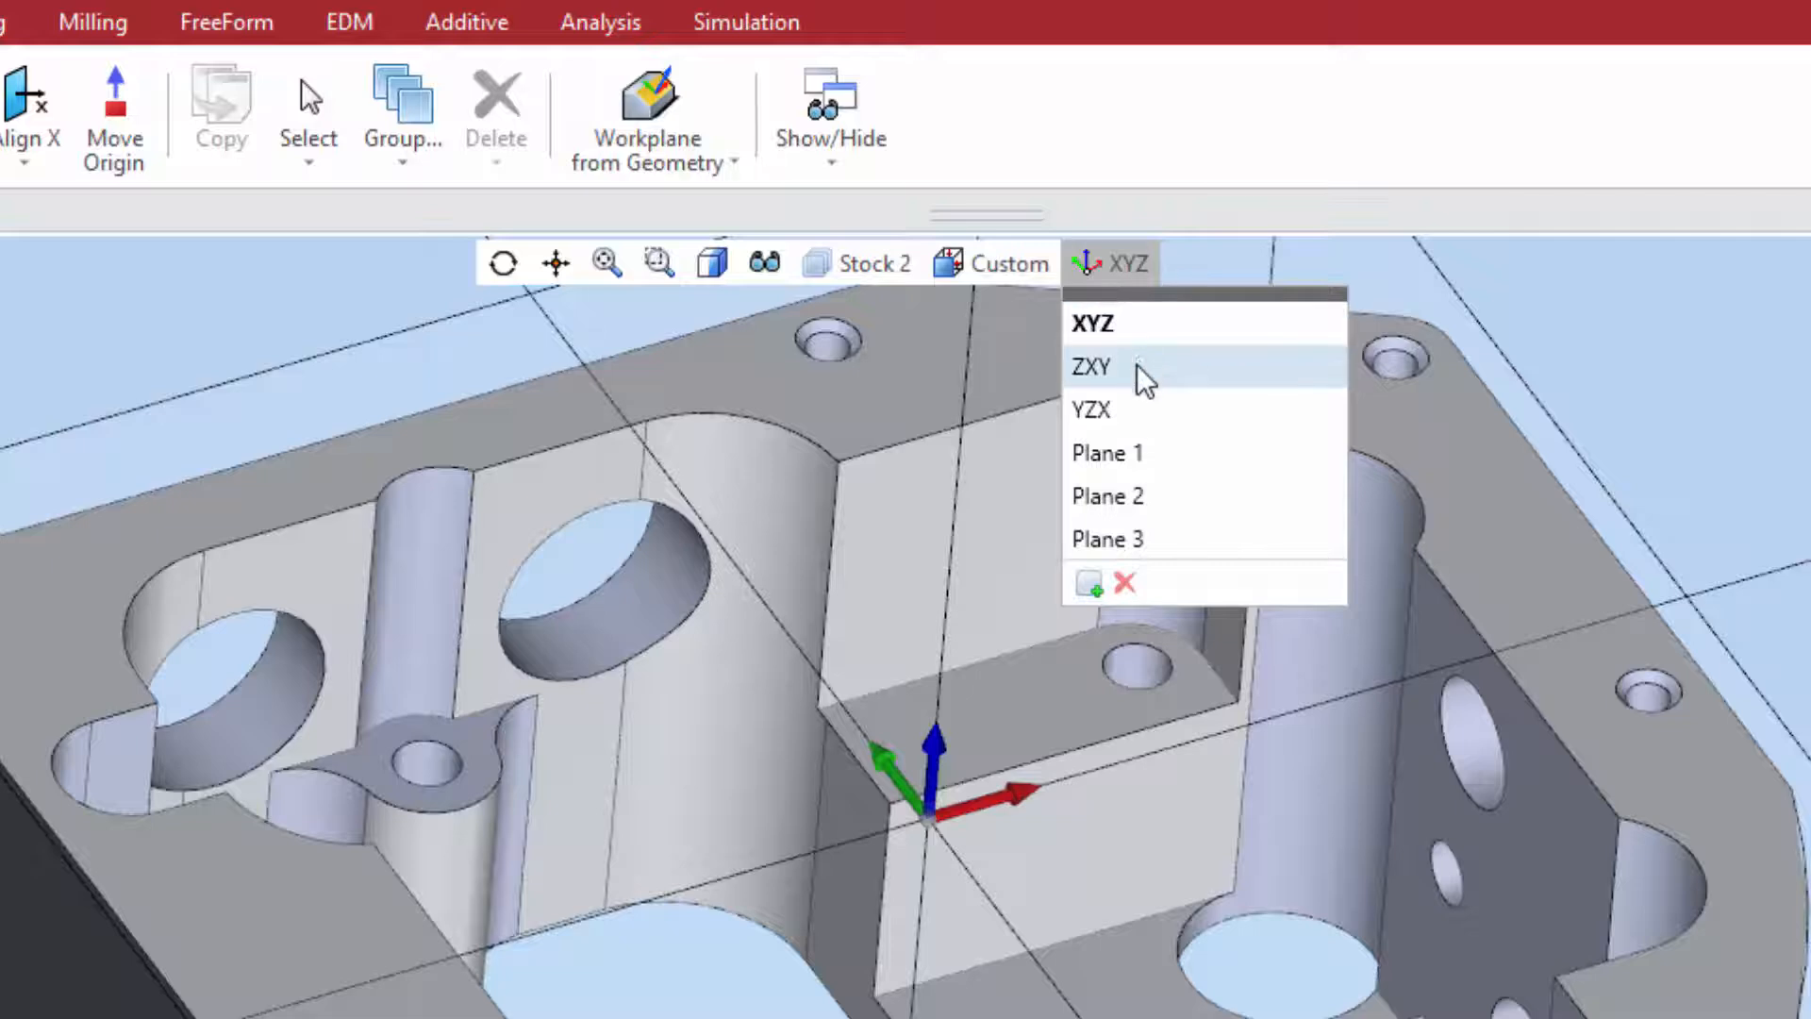
click(1091, 366)
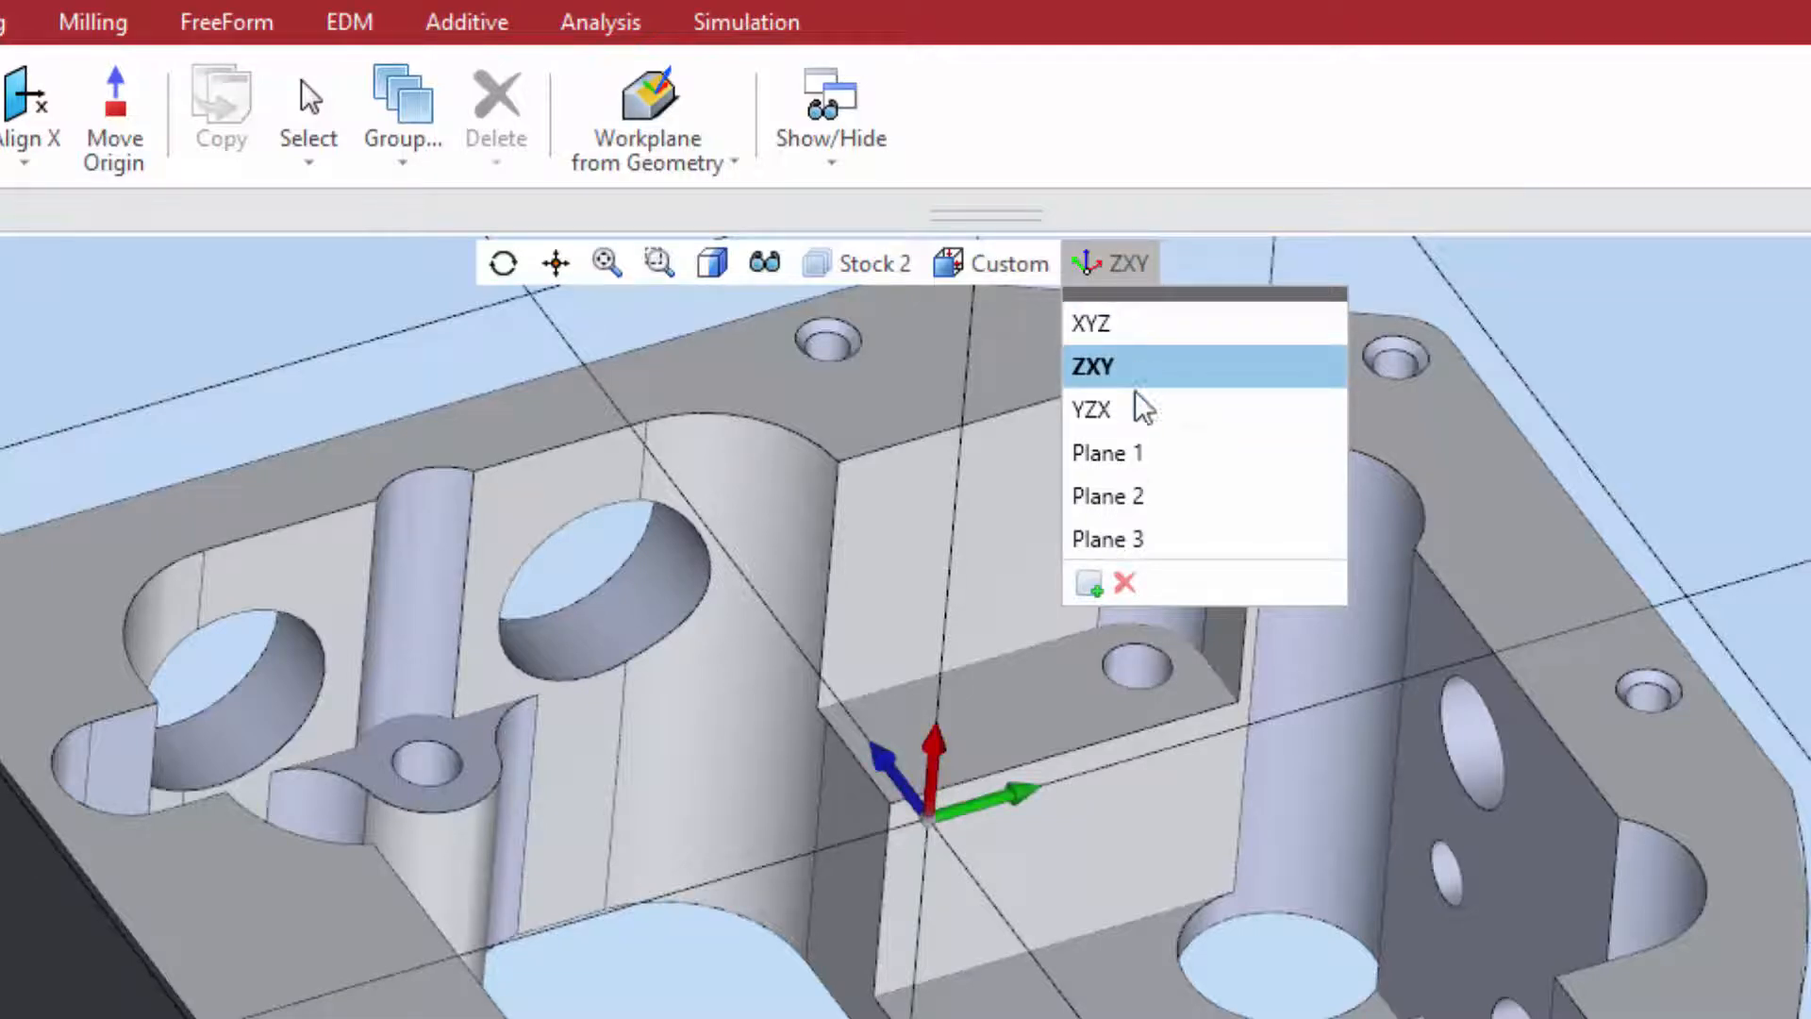
click(1107, 451)
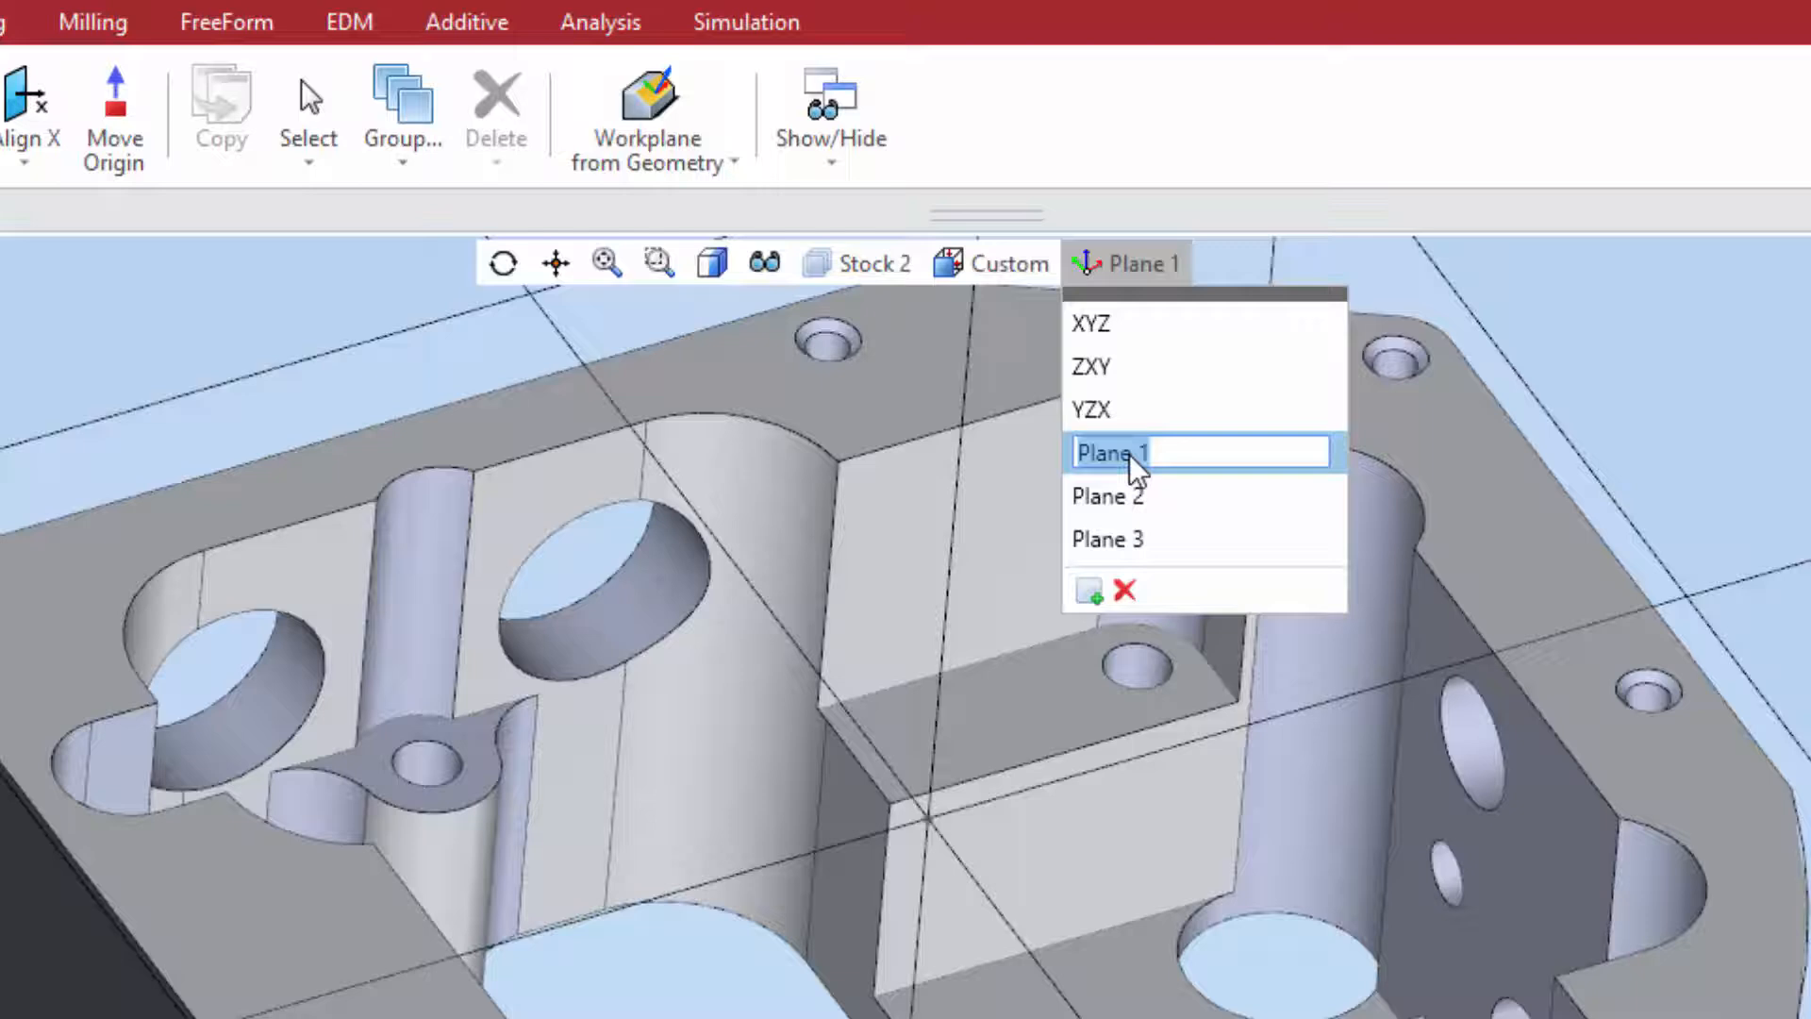
right_click(1138, 469)
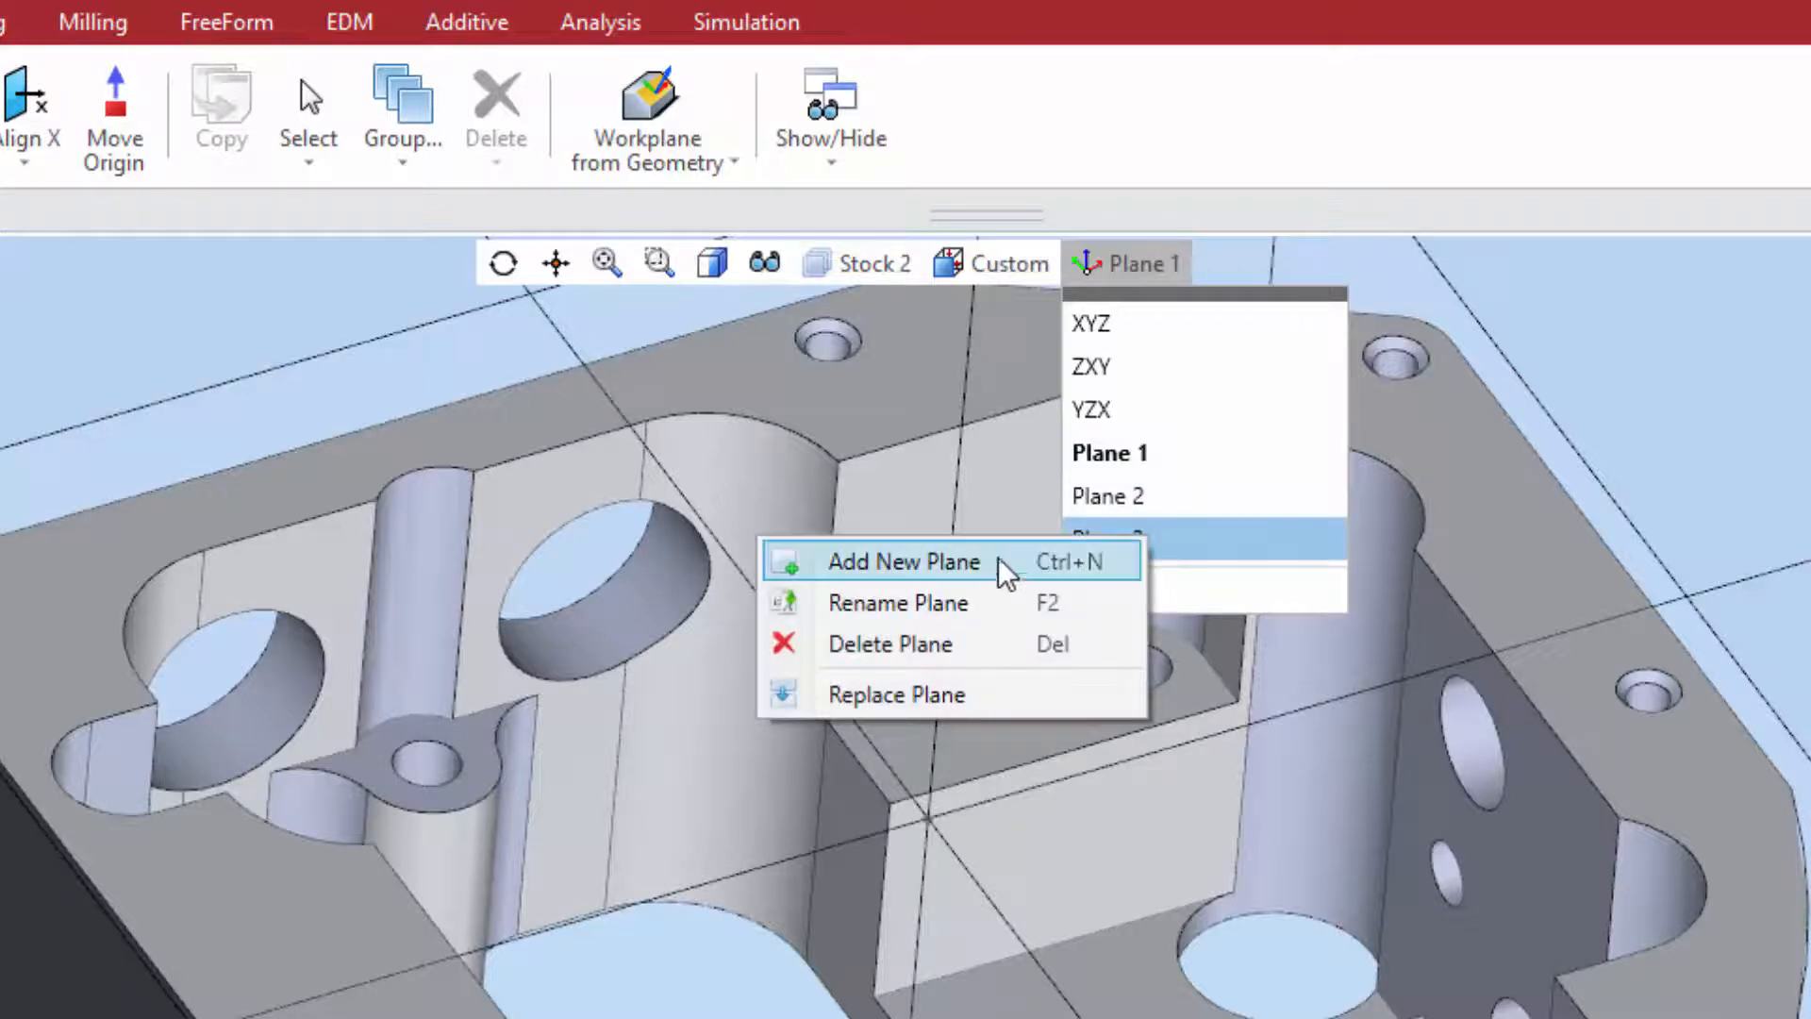
mouse_move(975, 692)
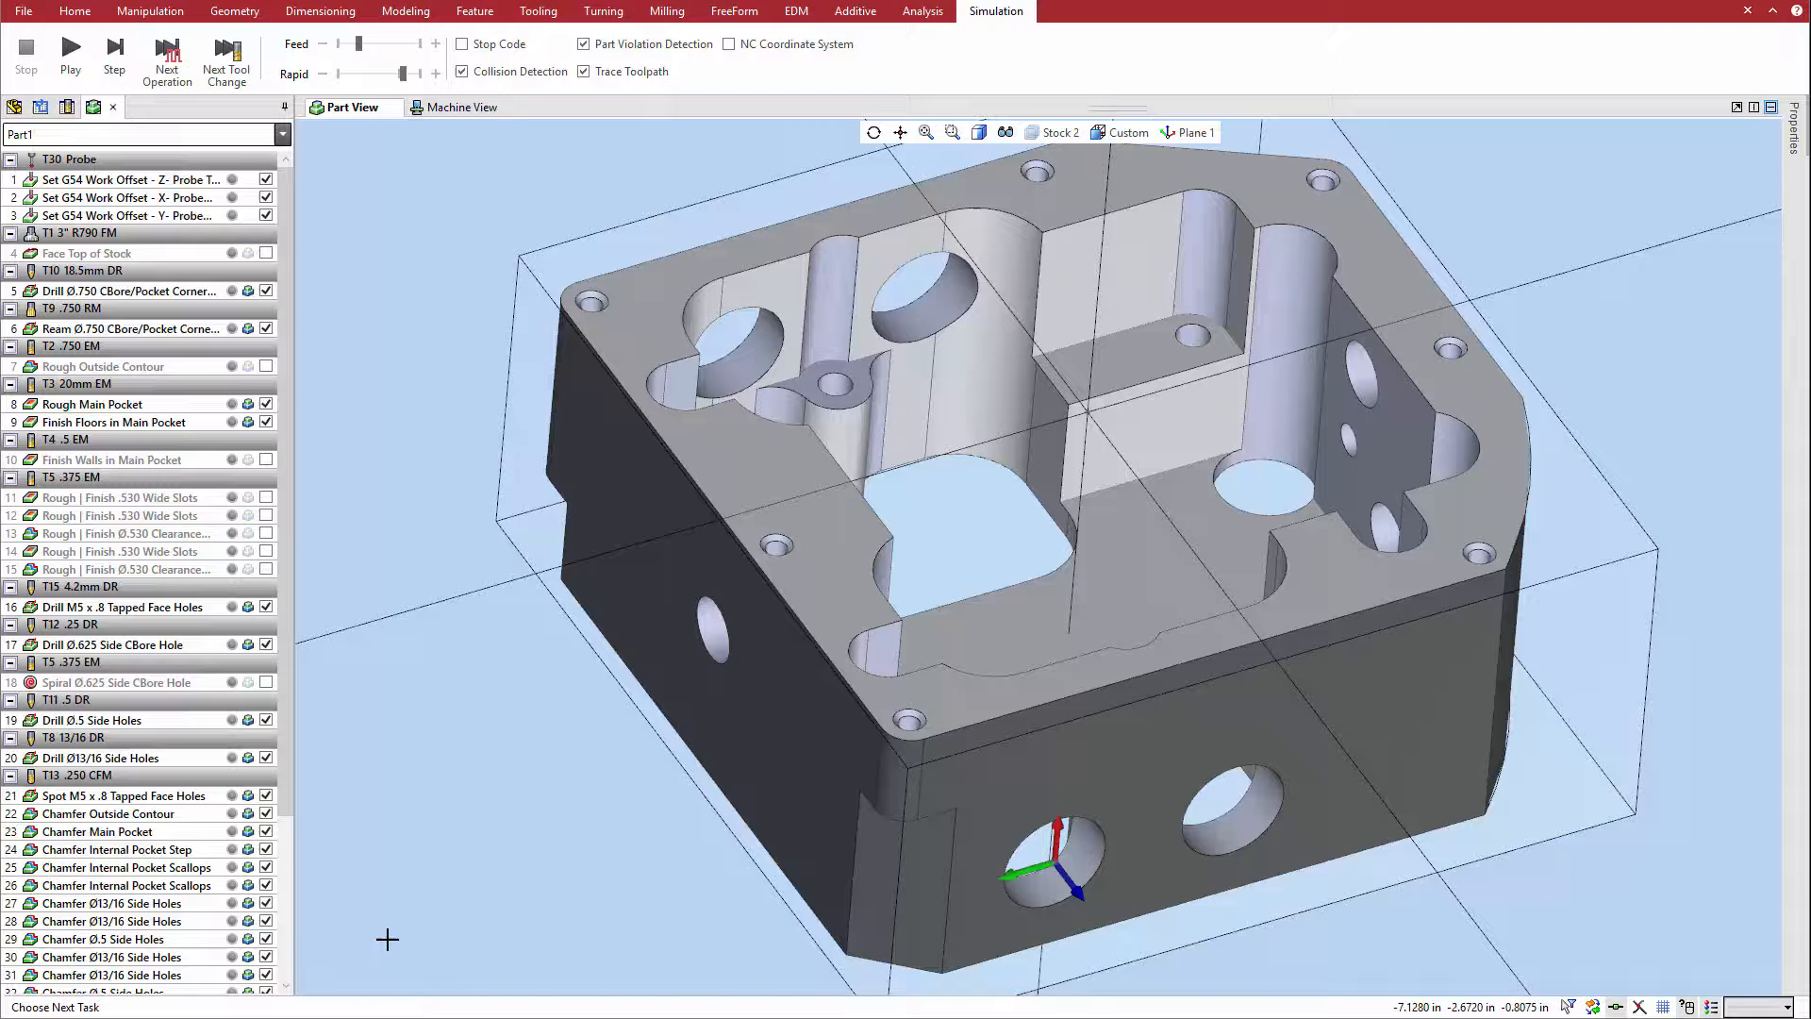
key(Tab)
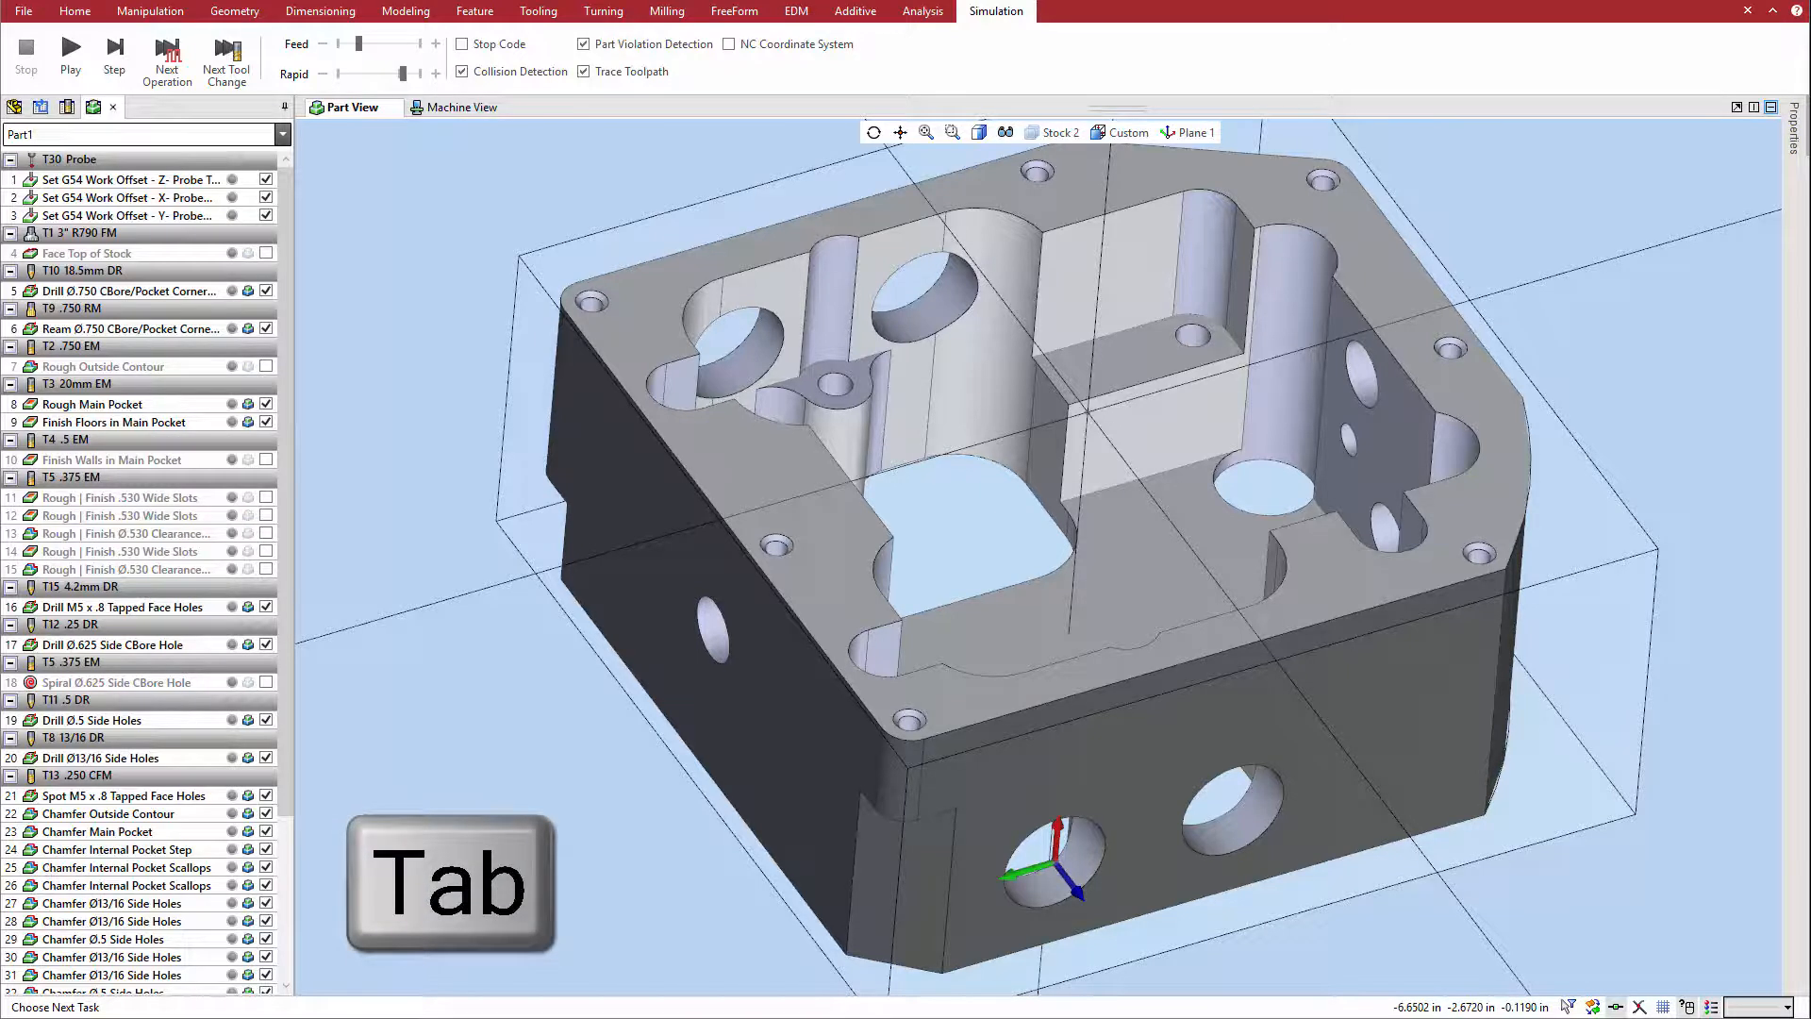
click(460, 106)
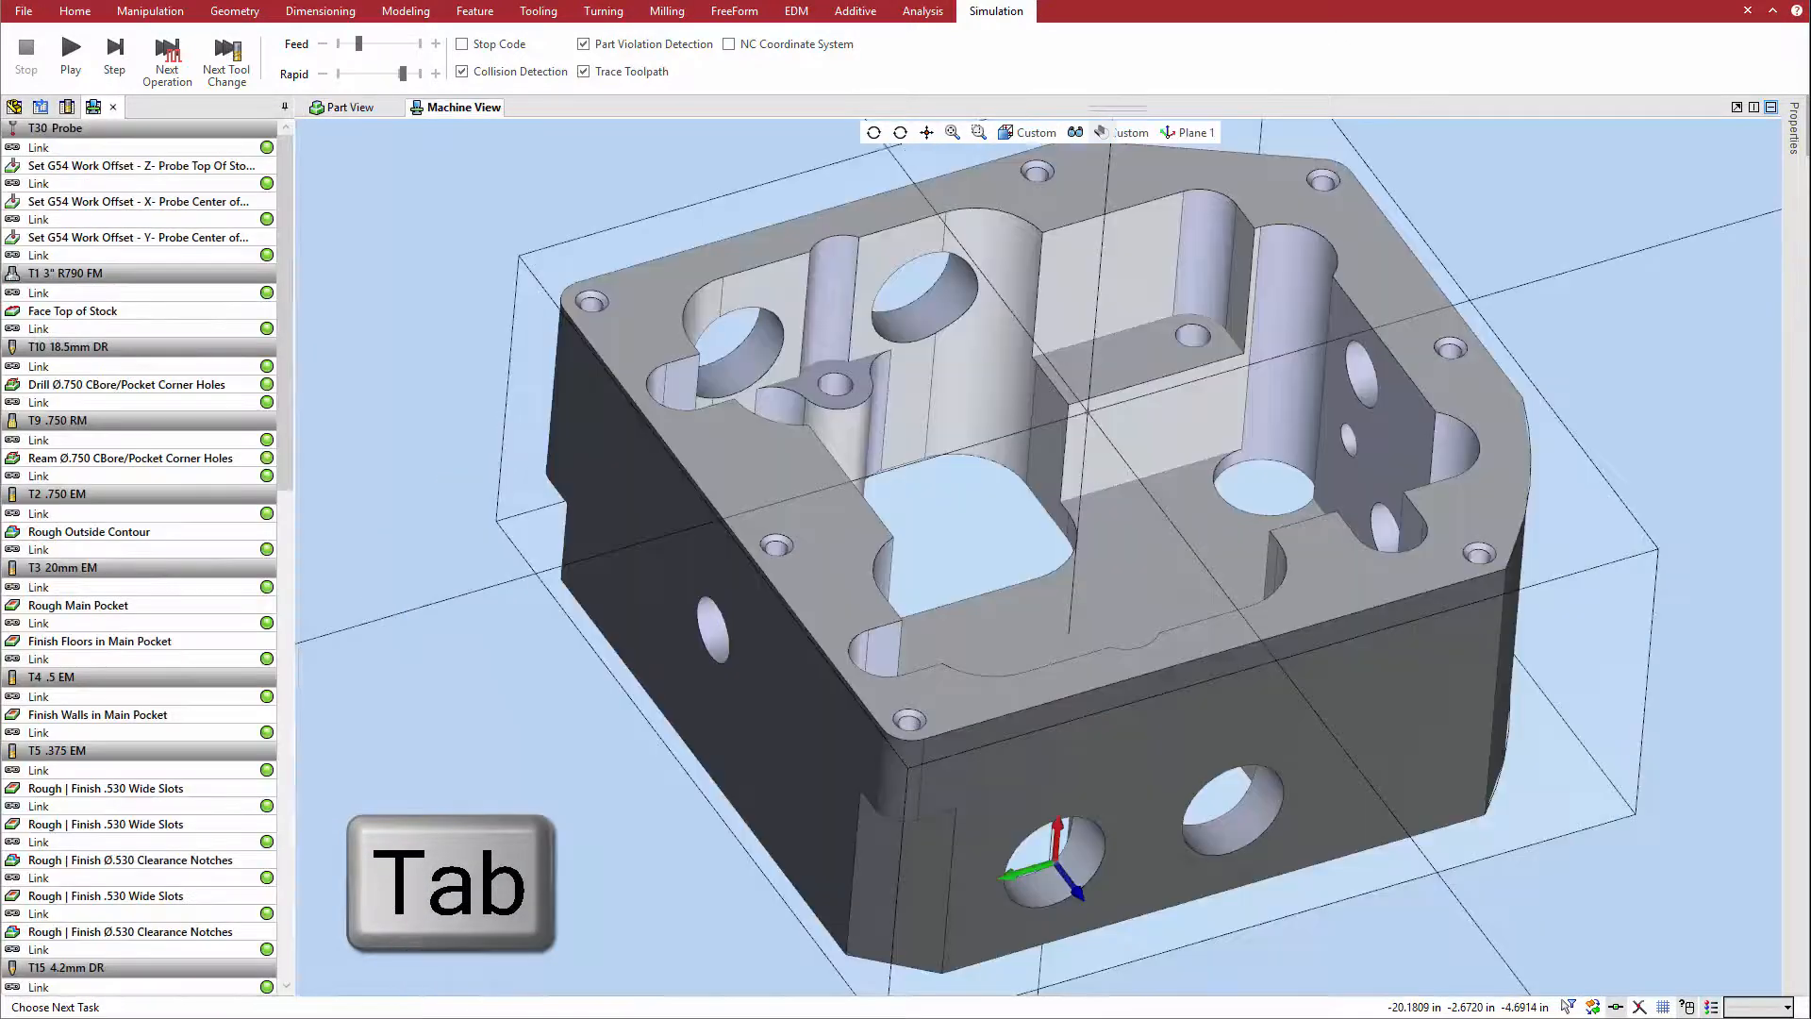
key(Tab)
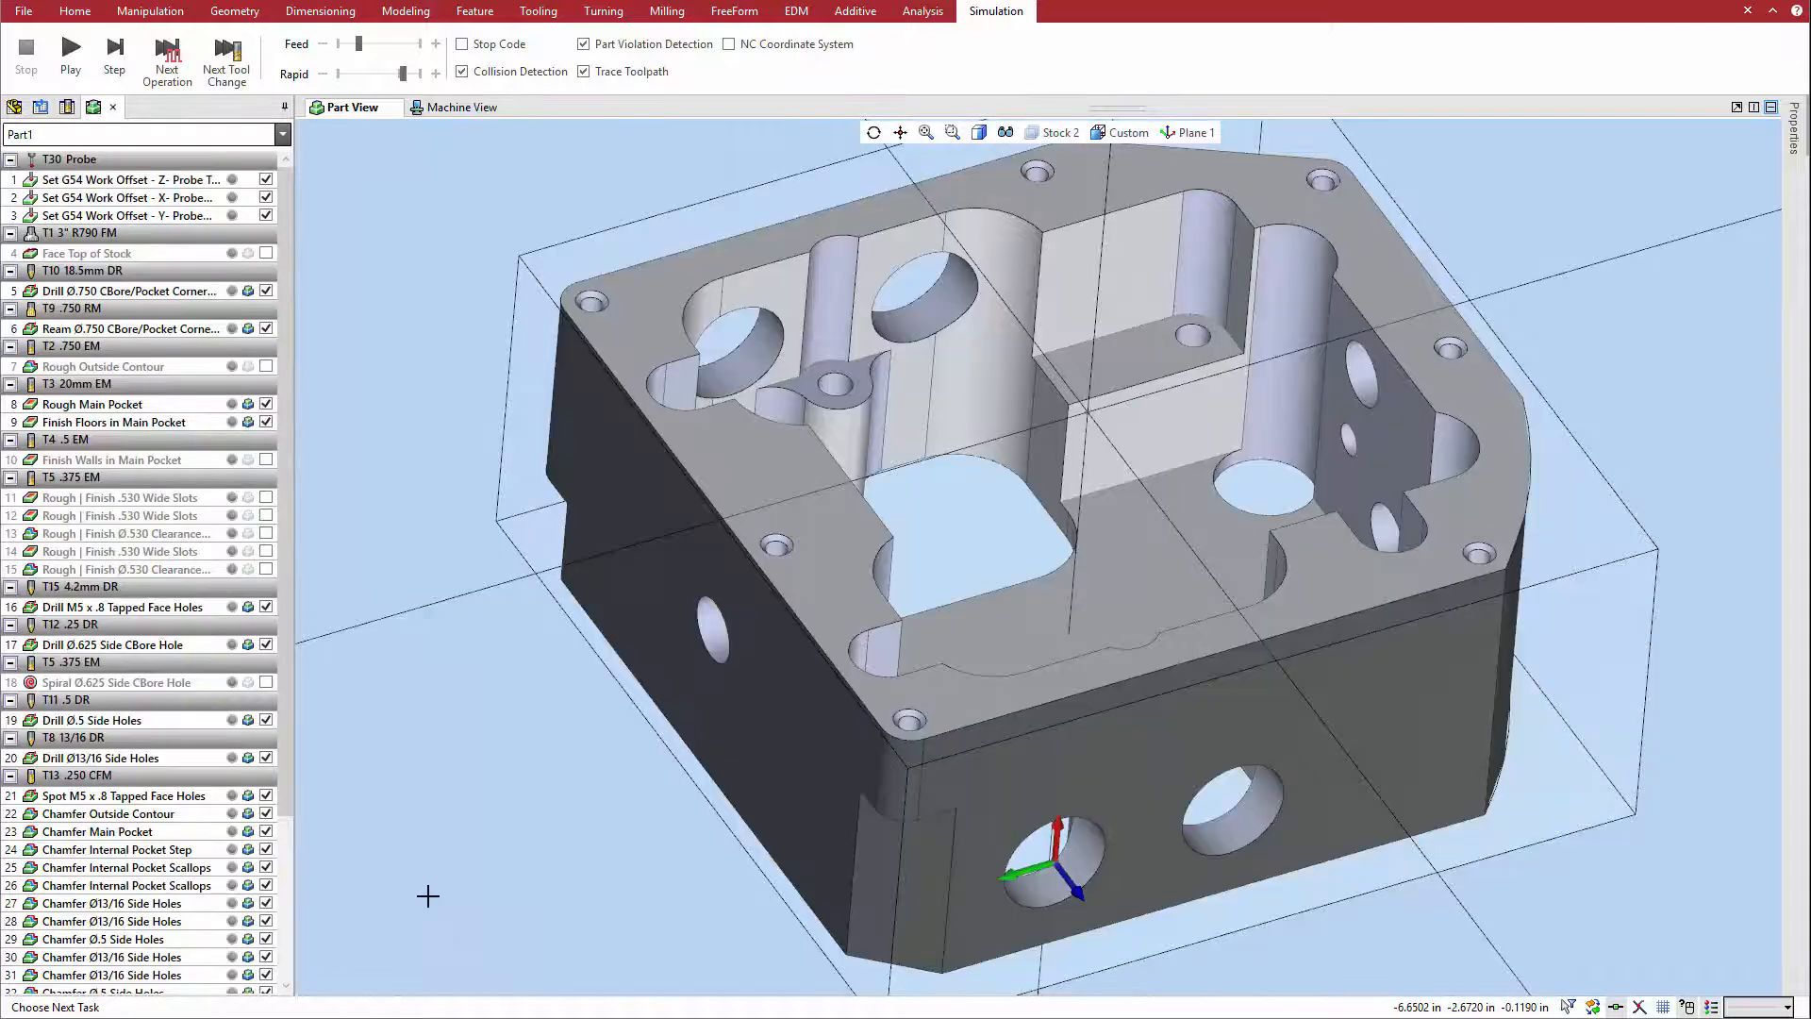